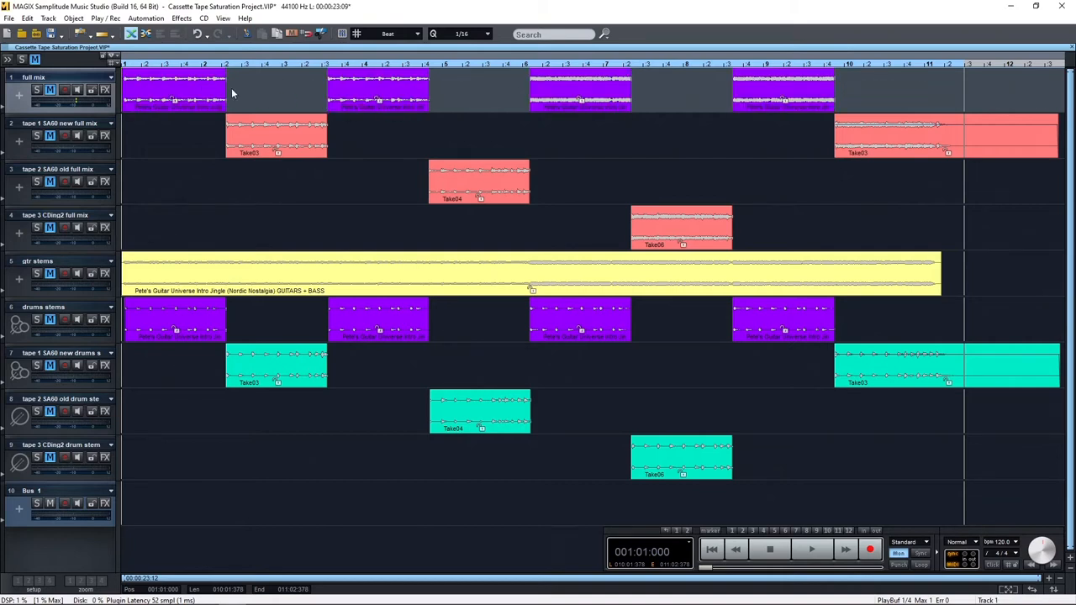
Select the tape 1 SA60 drums track, end the drum comparison, and restart playback from the project start
left_click(261, 138)
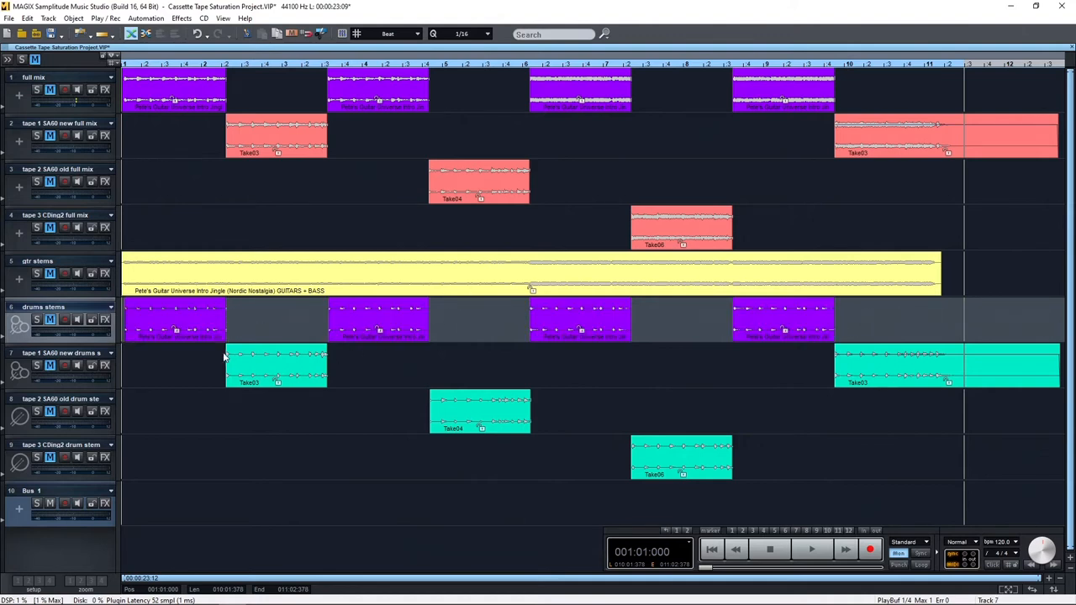
left_click(276, 367)
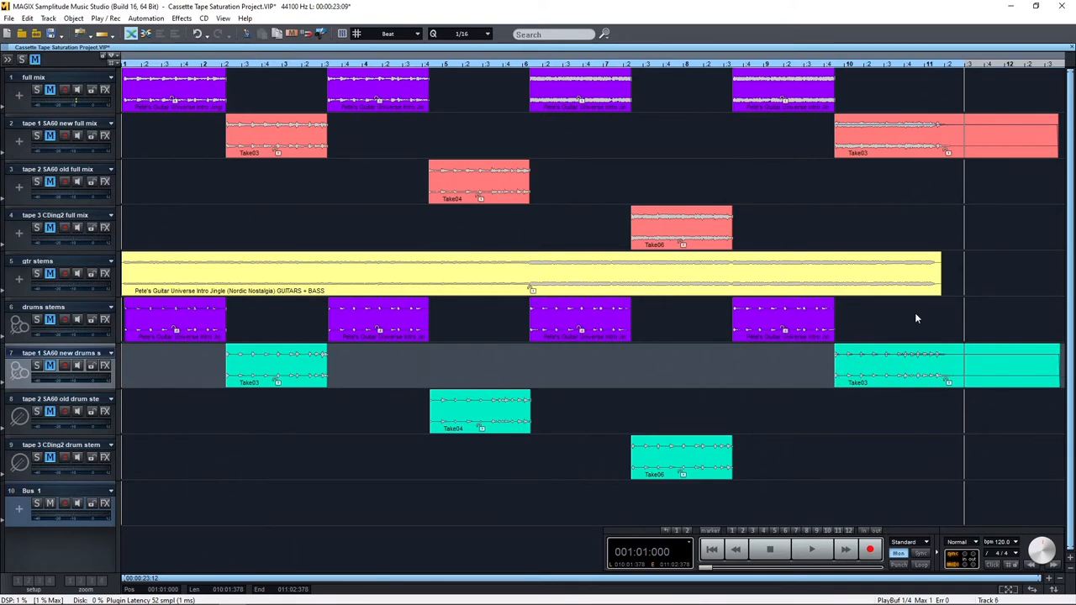
mouse_move(907, 306)
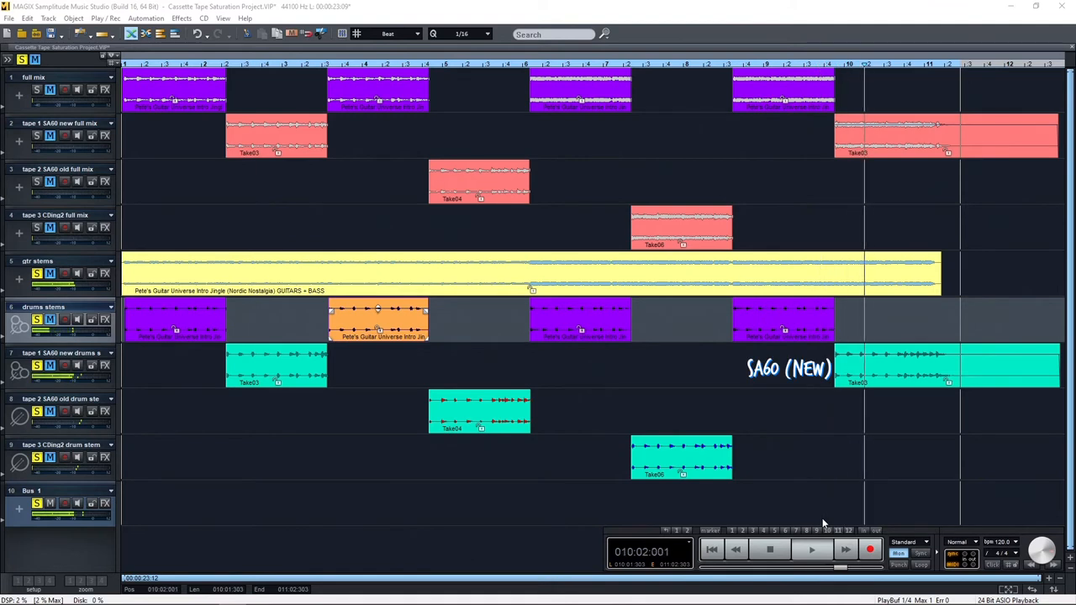
left_click(765, 550)
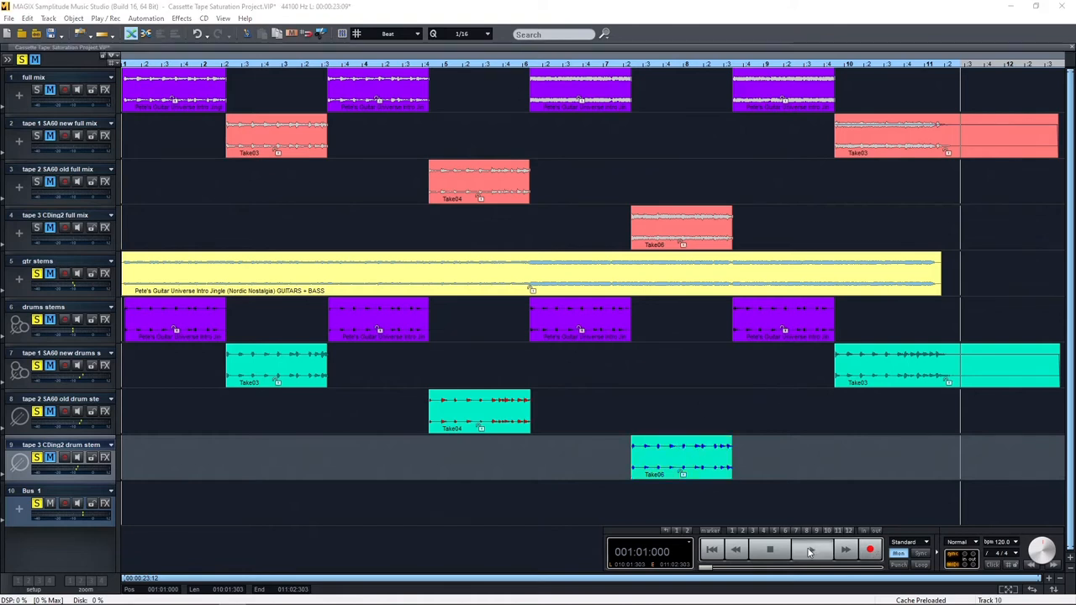
left_click(807, 552)
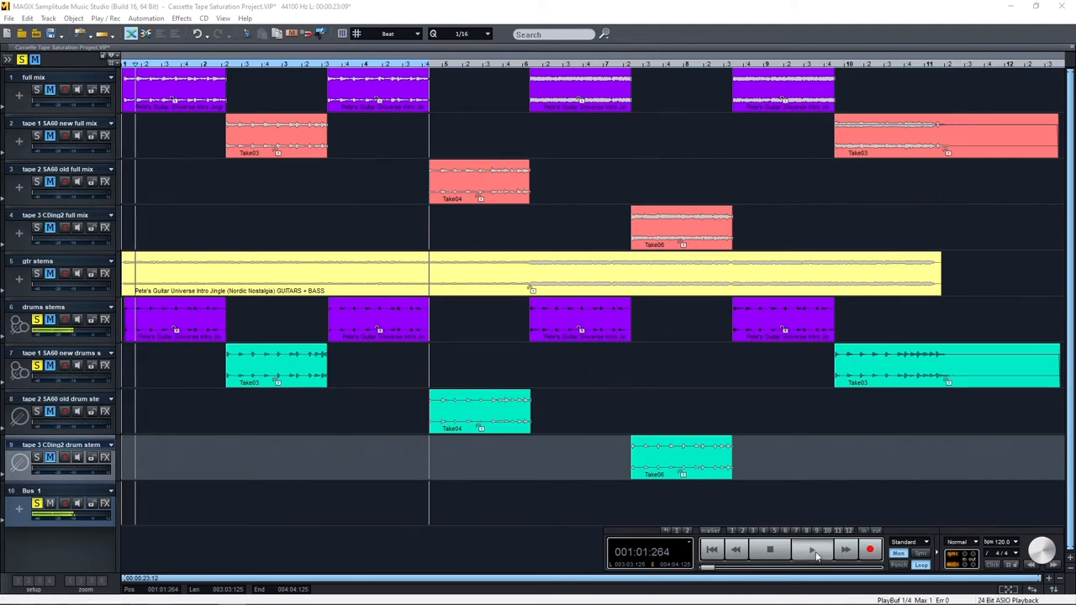
Stop the transport so the arrangement returns to its start with the tape 1 full-mix track active
left_click(810, 550)
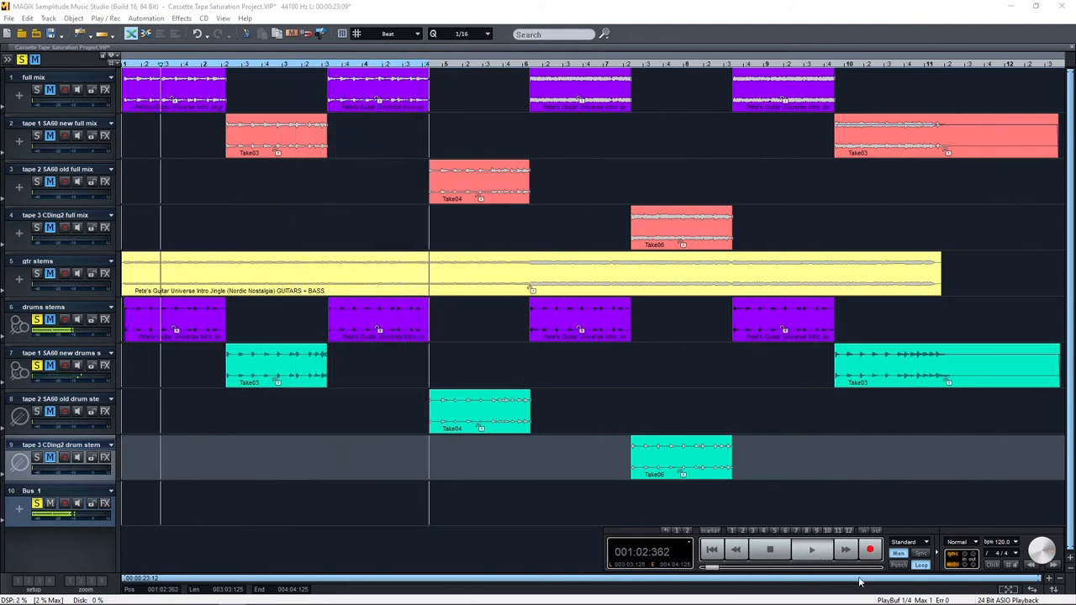
left_click(766, 551)
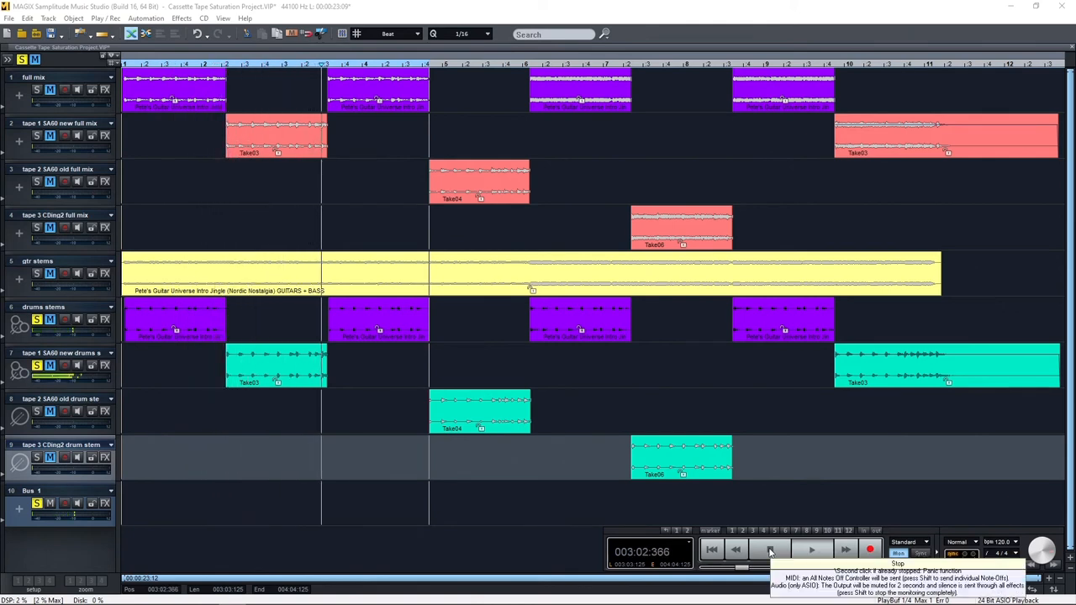
left_click(769, 551)
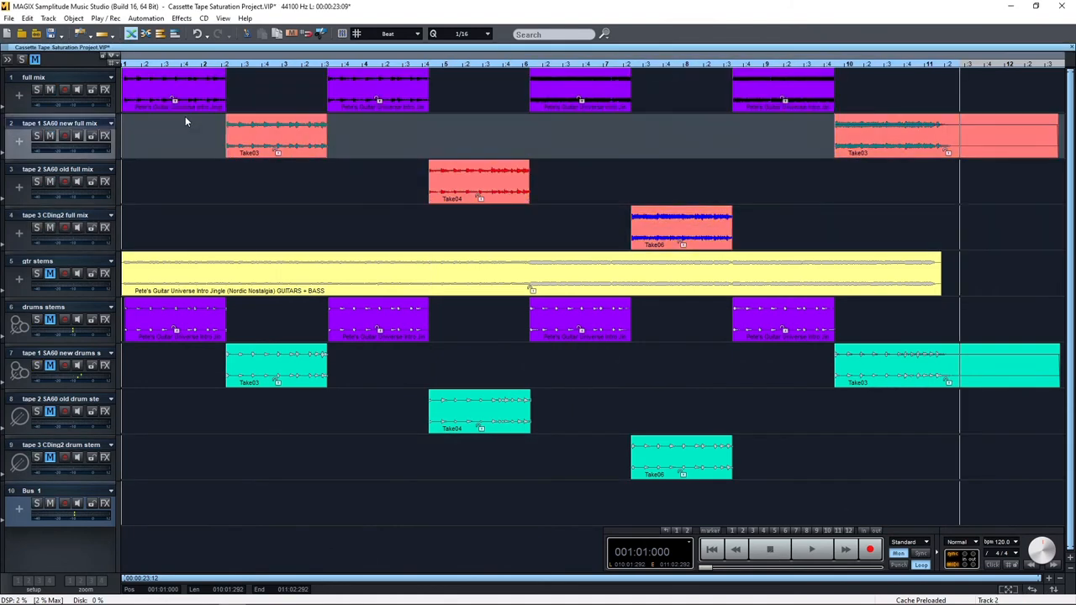
left_click(276, 136)
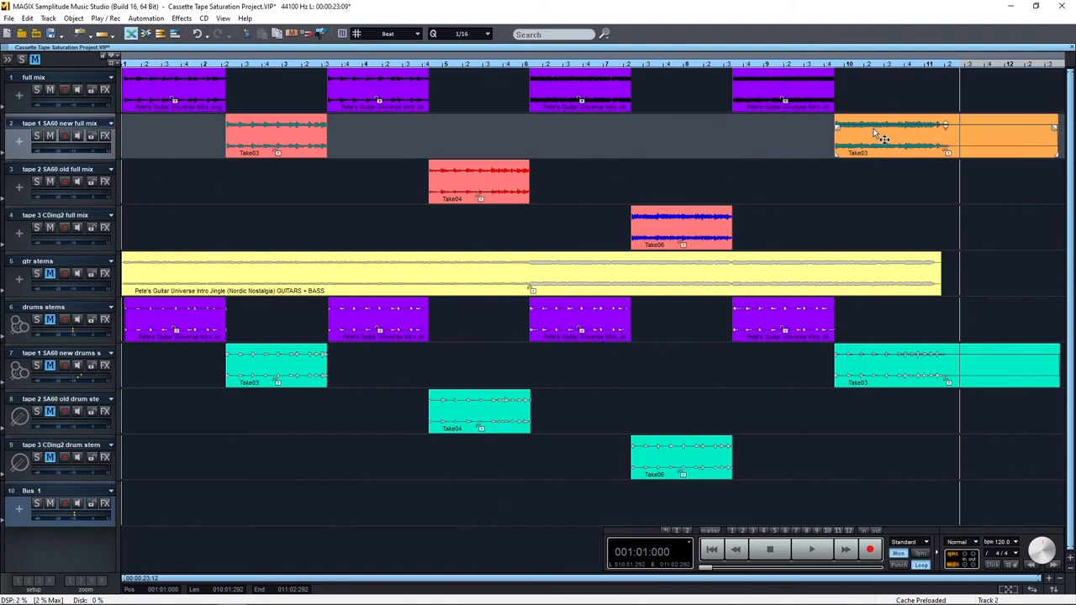
mouse_move(136, 147)
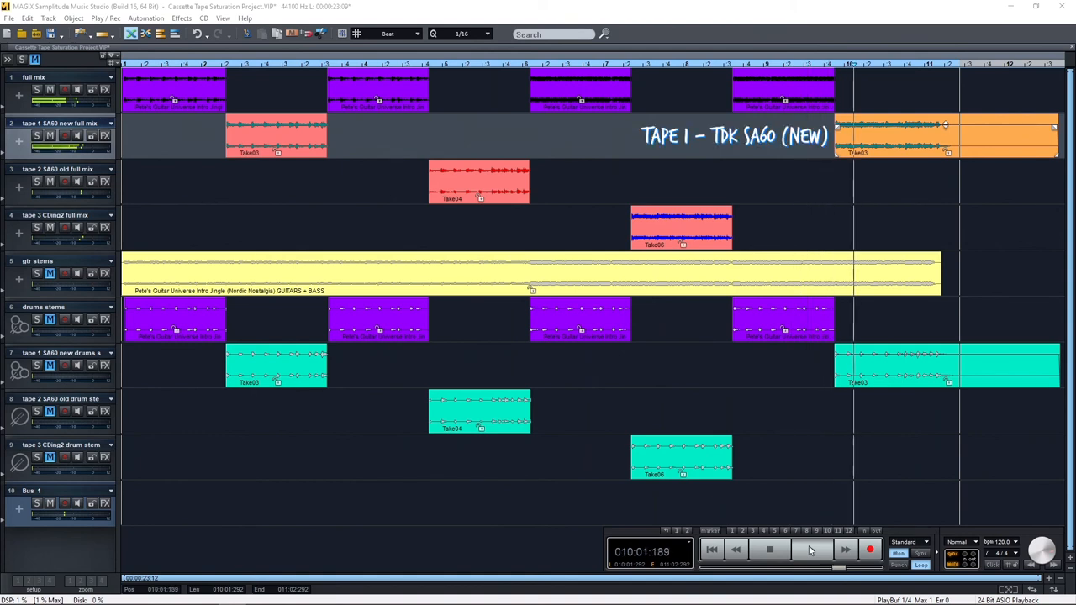
left_click(770, 550)
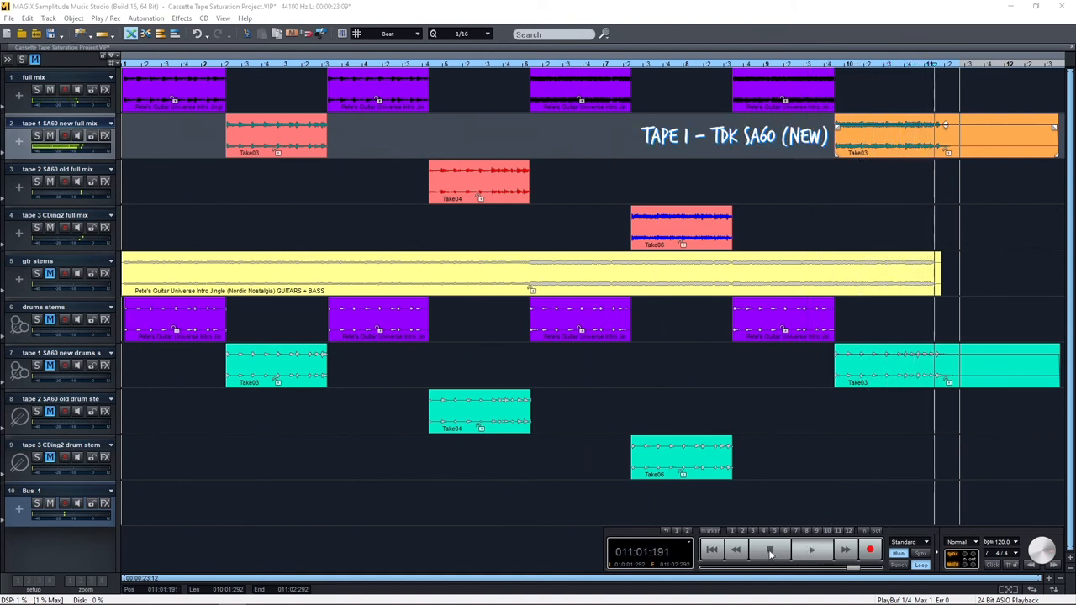
left_click(770, 549)
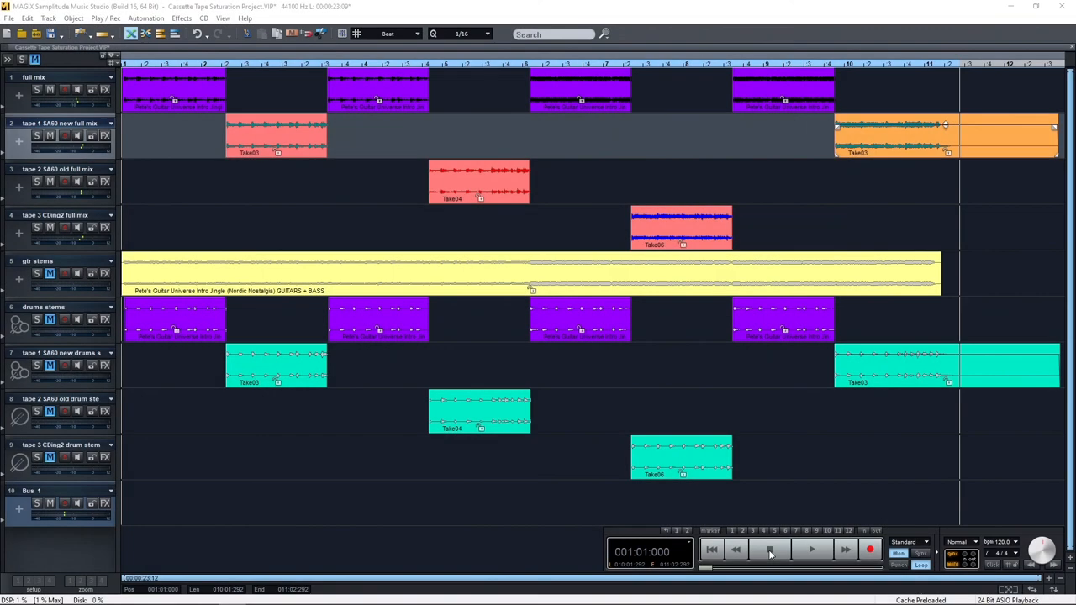